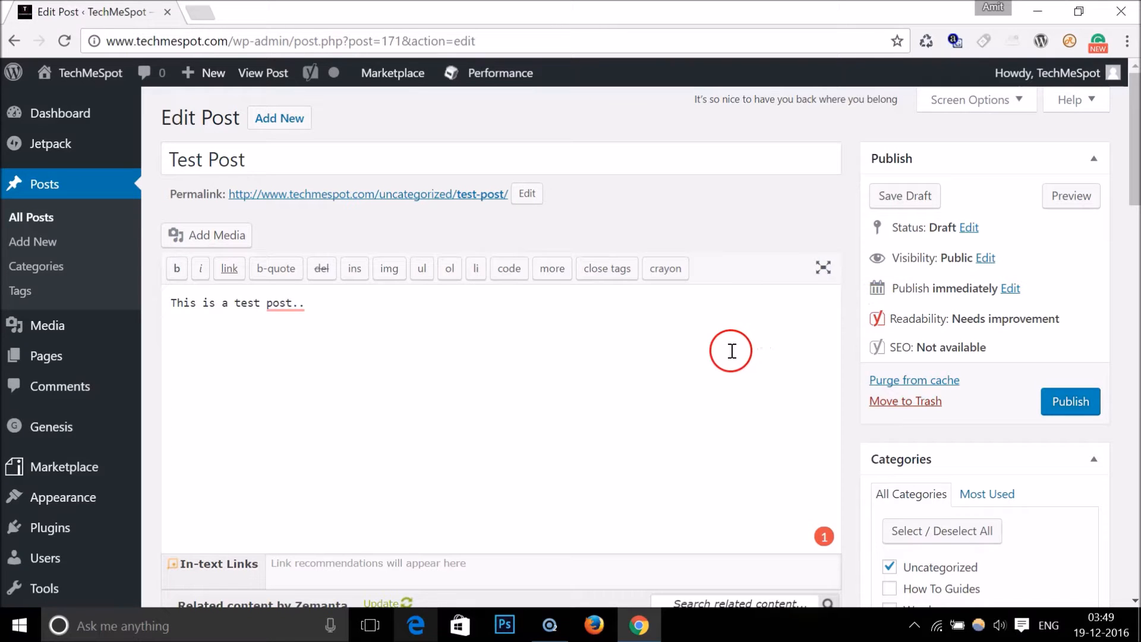
mouse_move(731, 283)
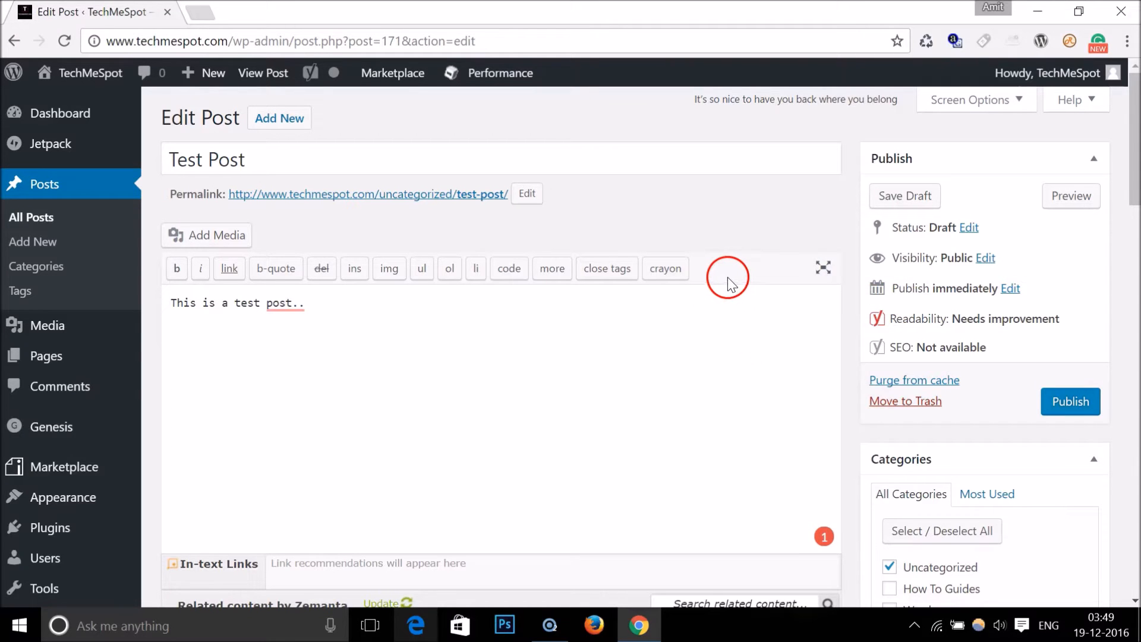
mouse_move(797, 277)
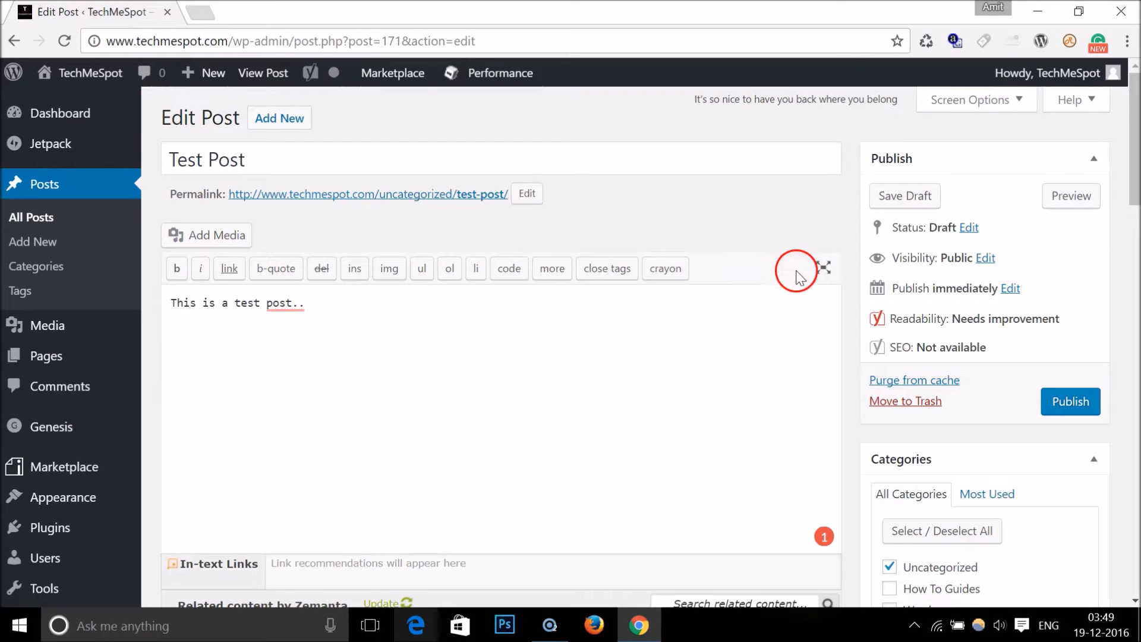
mouse_move(771, 280)
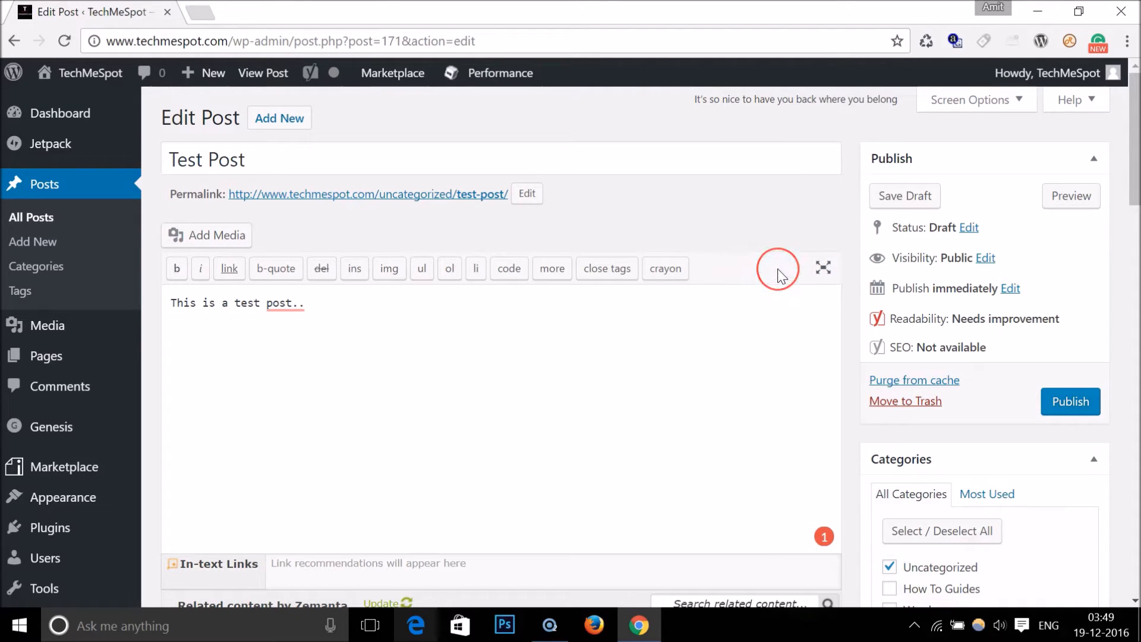
mouse_move(798, 274)
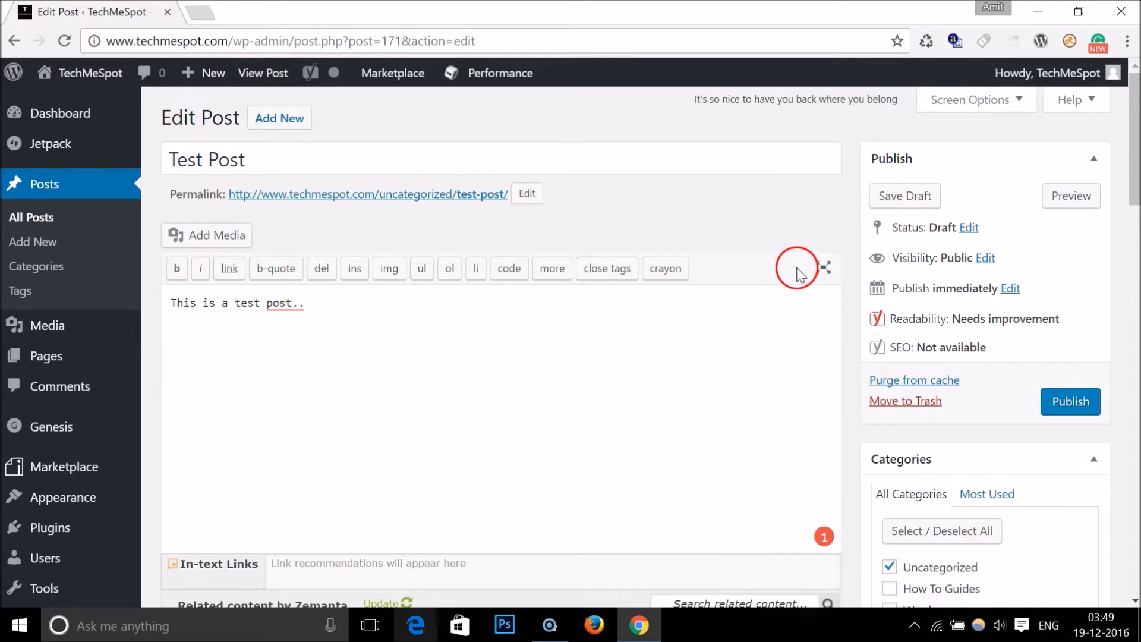
mouse_move(783, 283)
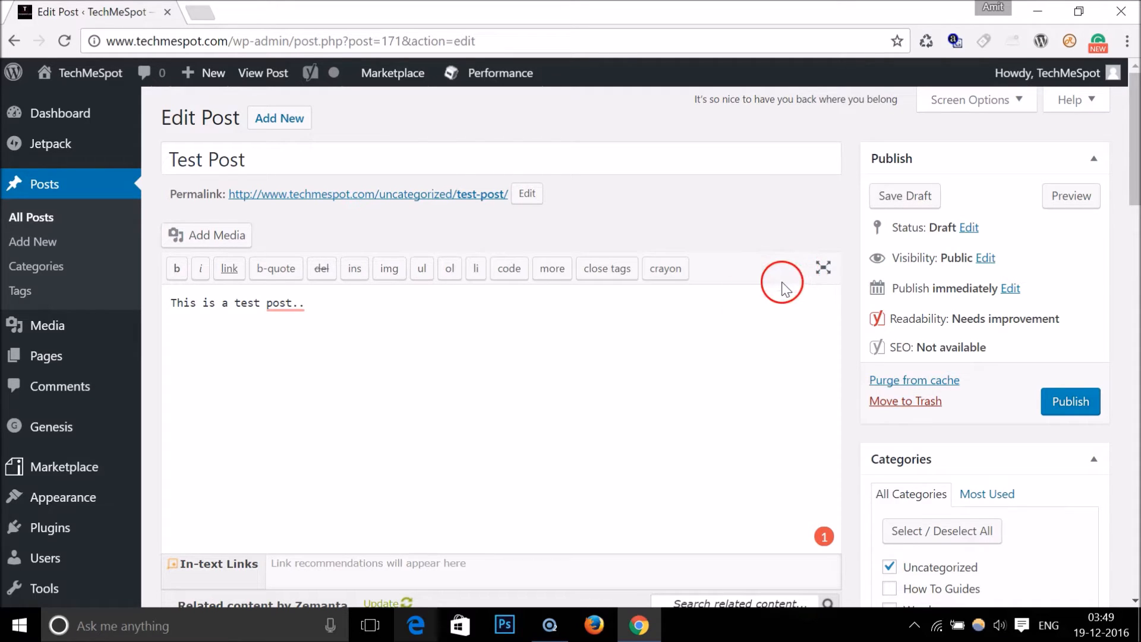
mouse_move(730, 286)
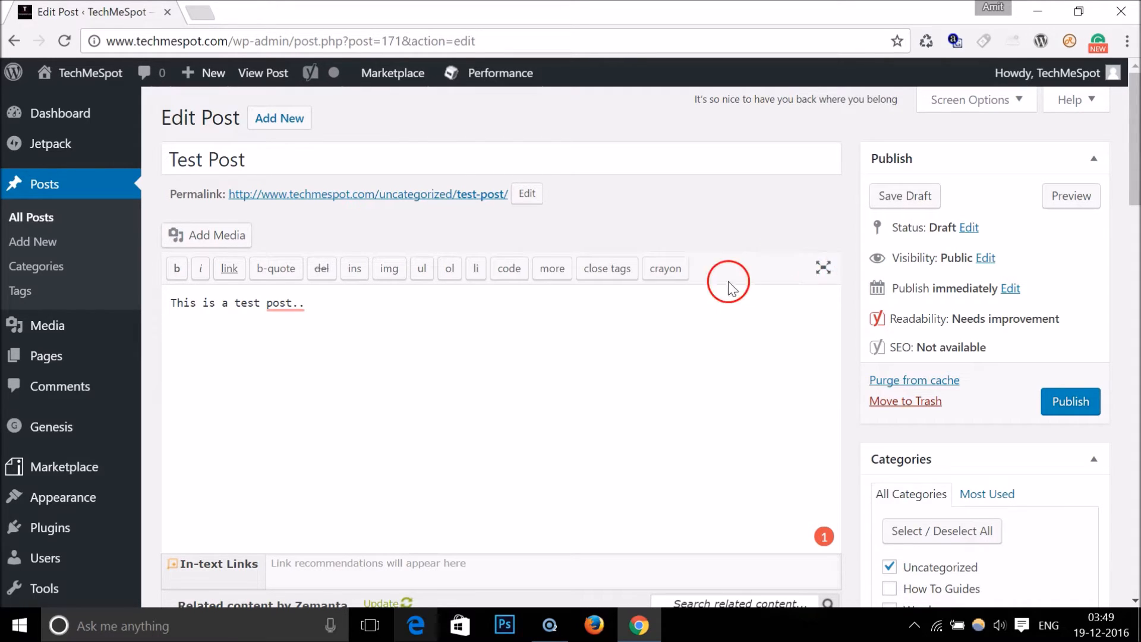
mouse_move(975, 318)
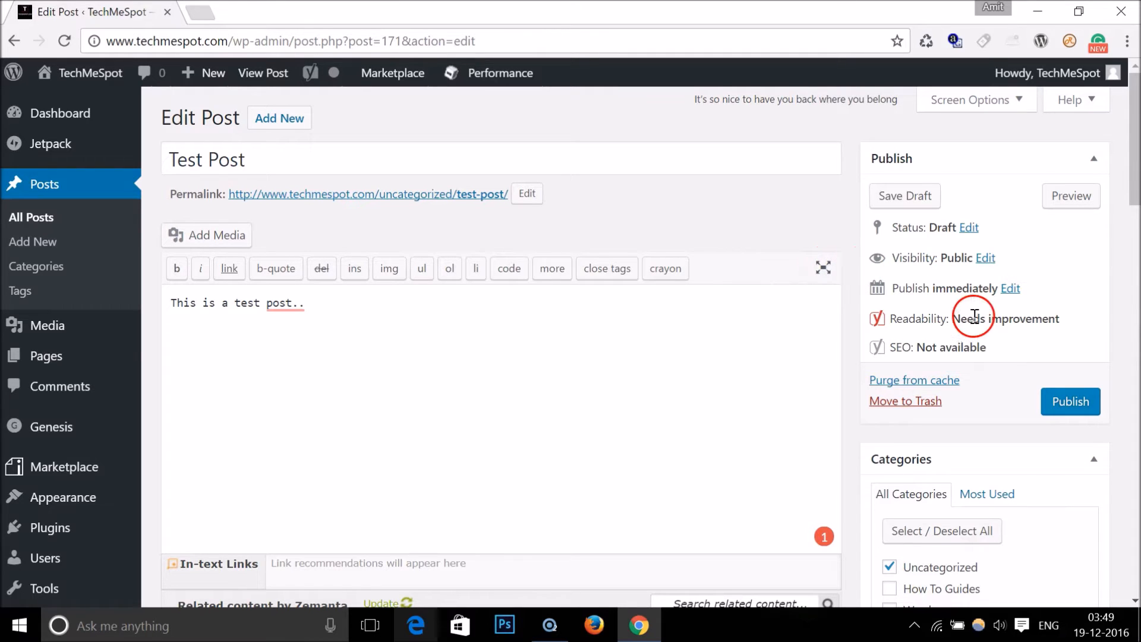
- Open Your Profile from the Users menu in a new tab and switch to it
scroll(down, 3)
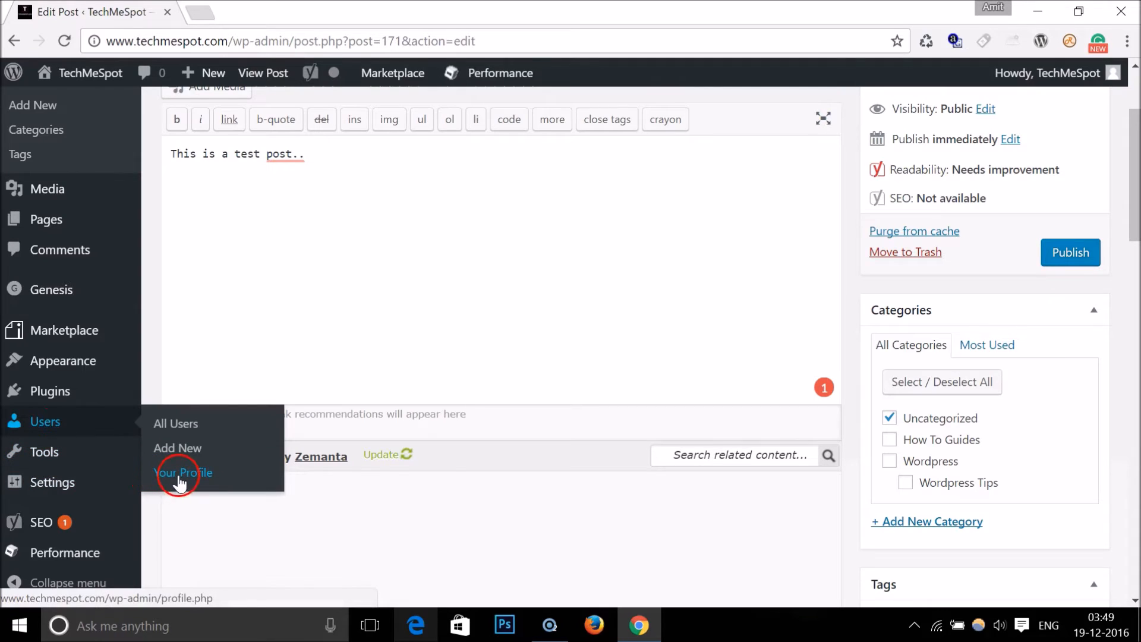
click(183, 472)
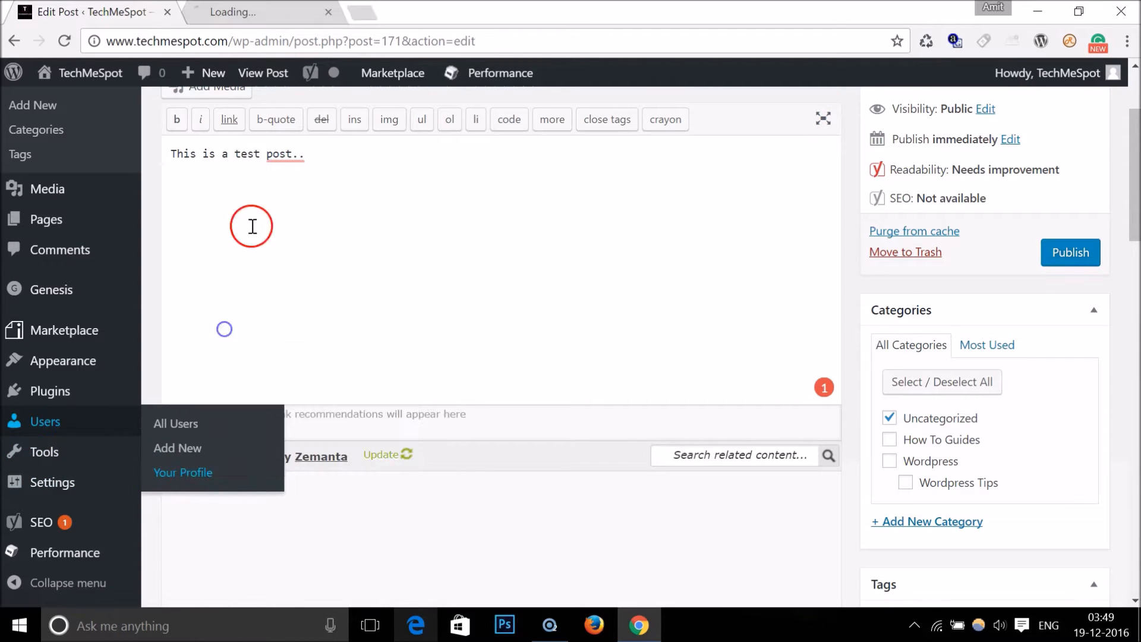
click(183, 472)
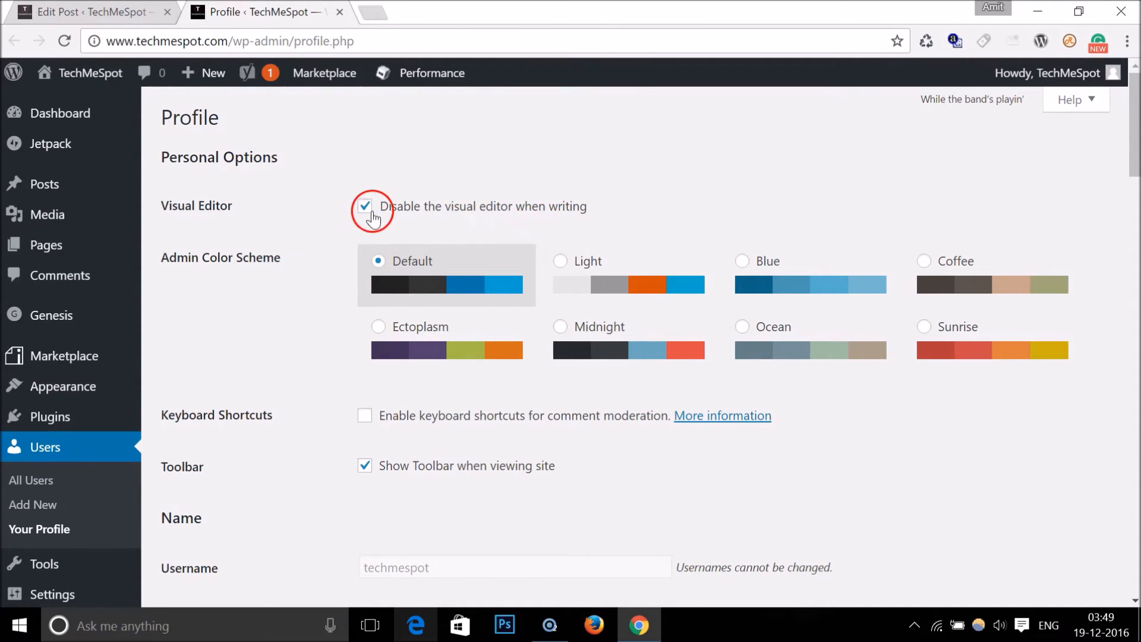
- Uncheck 'Disable the visual editor when writing' and update the profile
click(365, 205)
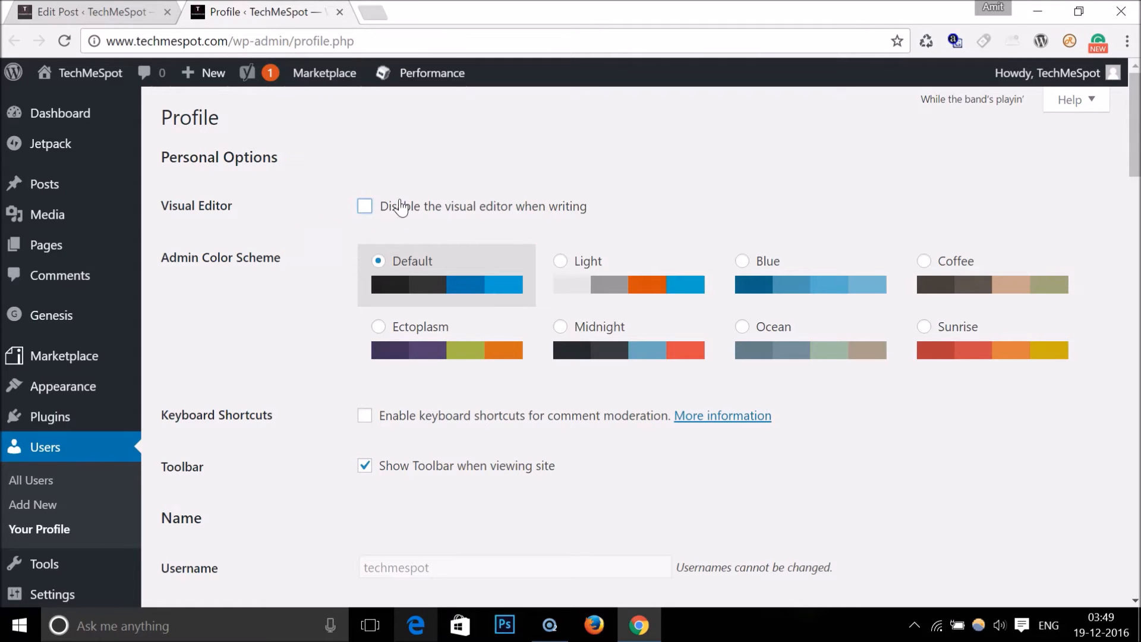
scroll(down, 3)
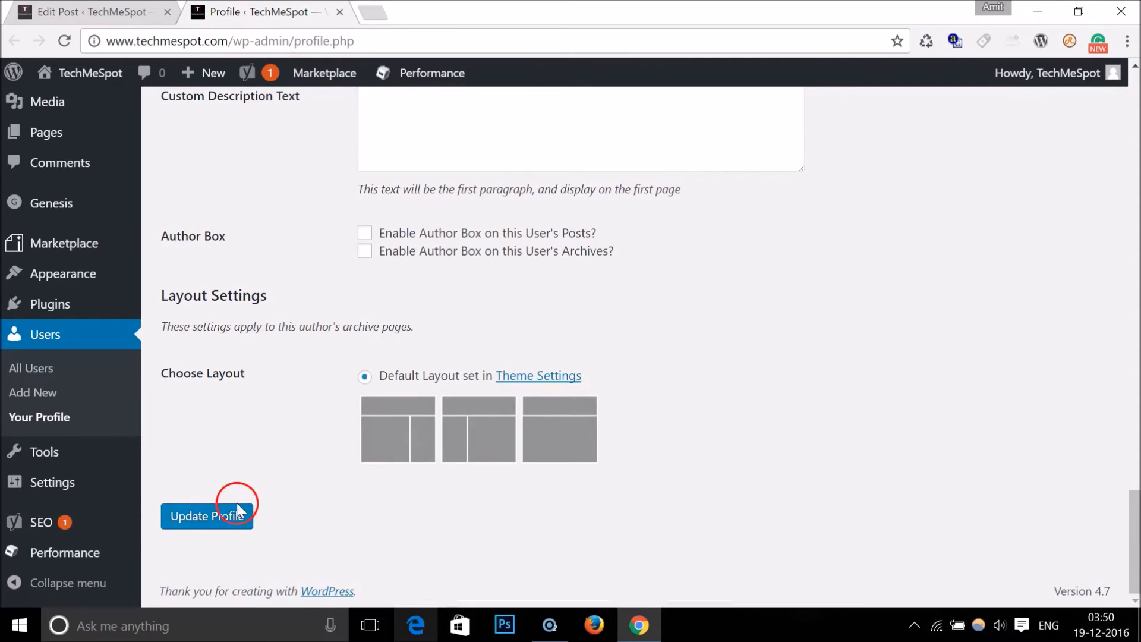
click(206, 516)
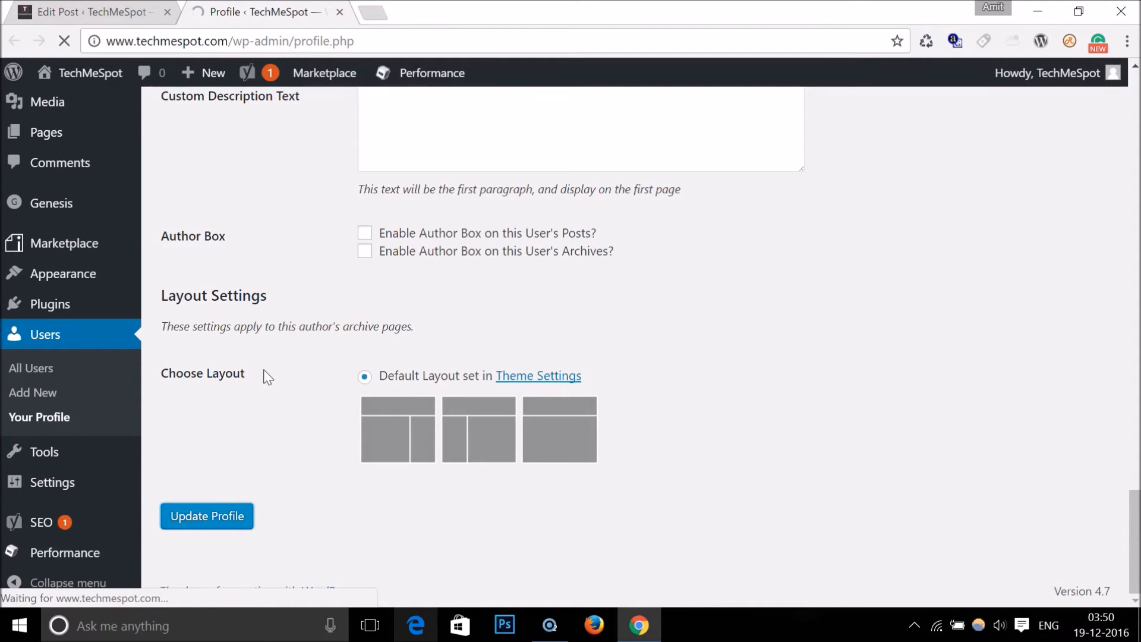
click(207, 516)
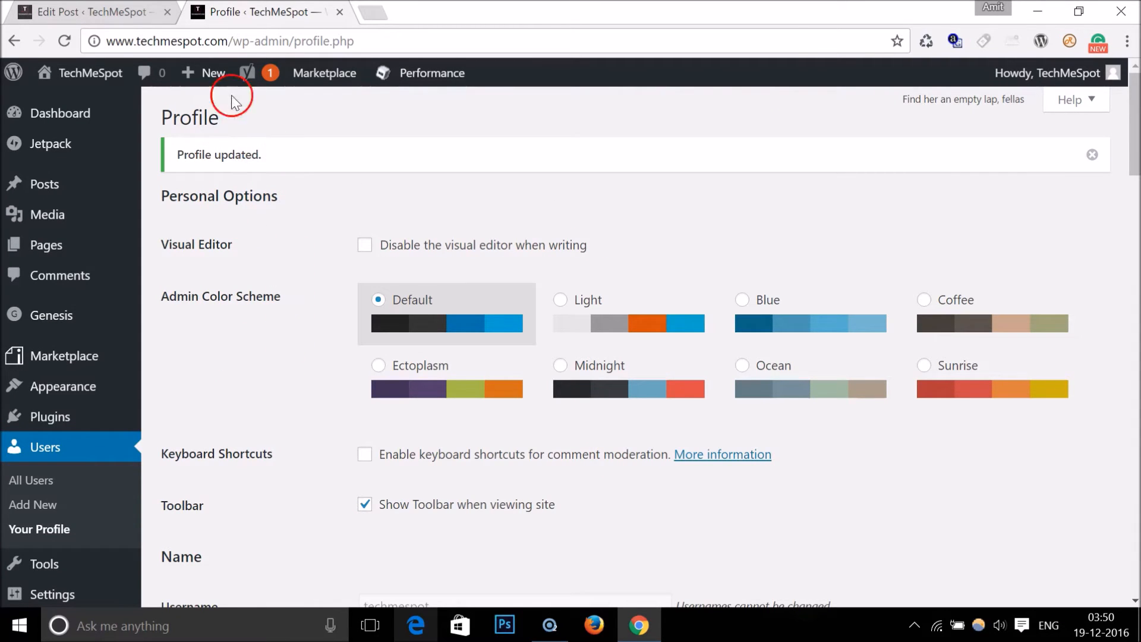
- Return to the Edit Post tab and switch the test post to Visual mode
click(86, 12)
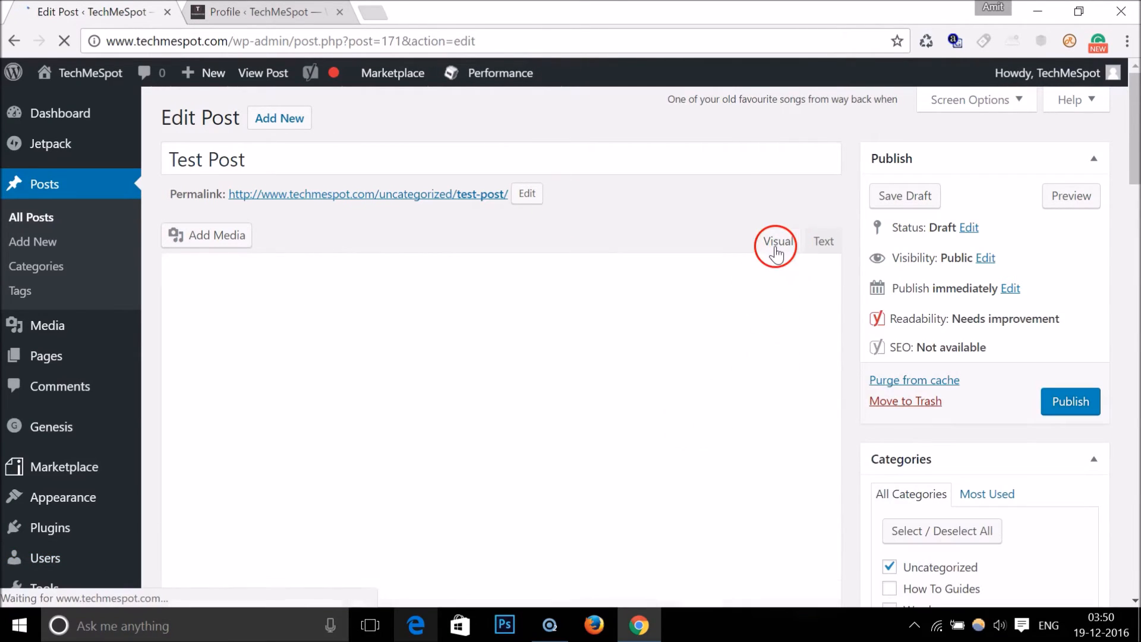
click(777, 241)
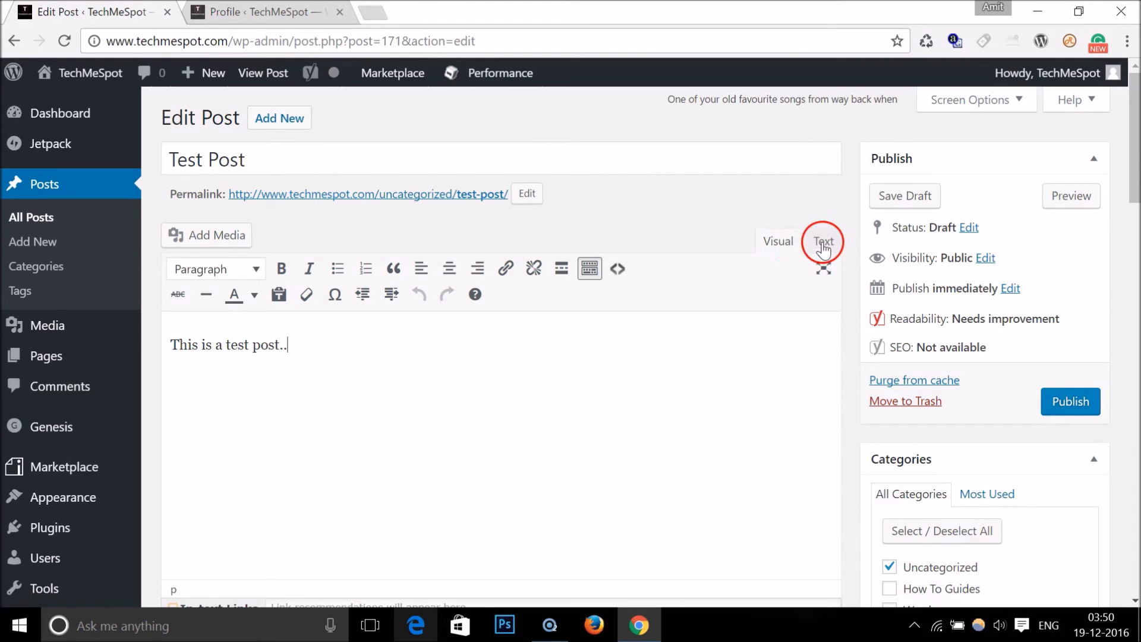
mouse_move(753, 395)
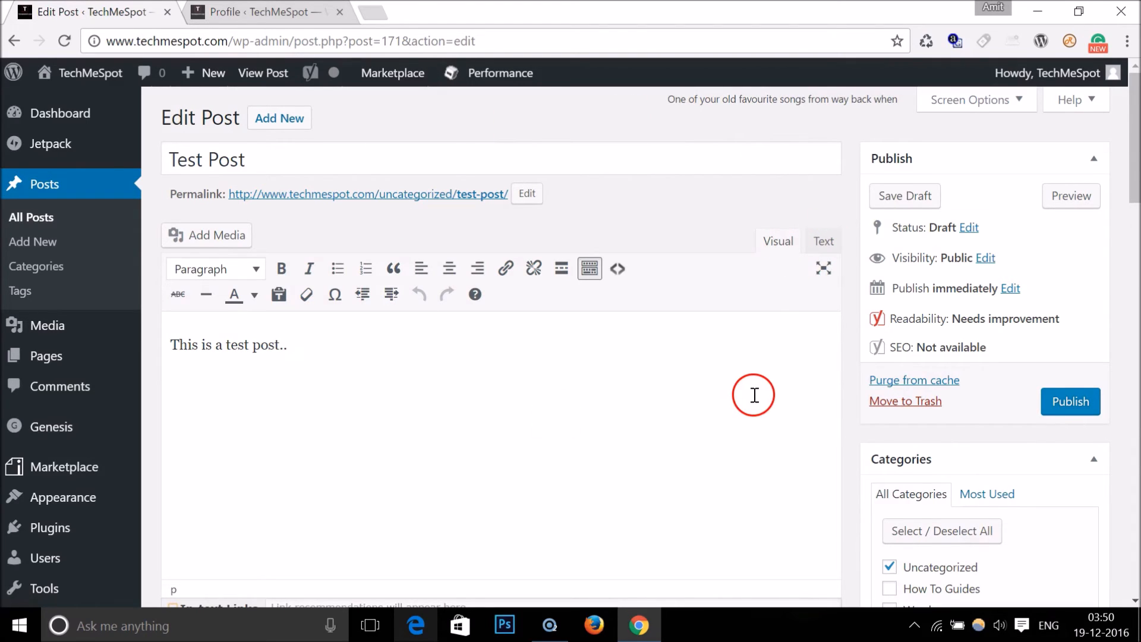